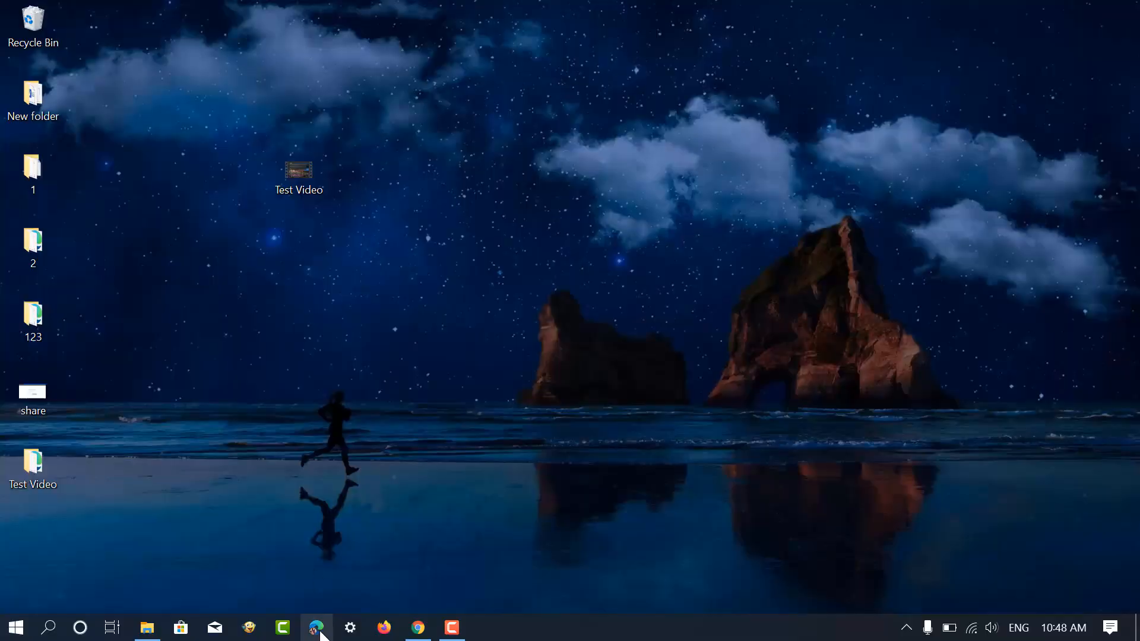
# Launch the browser to youtube.com and start the Create video flow.
pyautogui.click(316, 626)
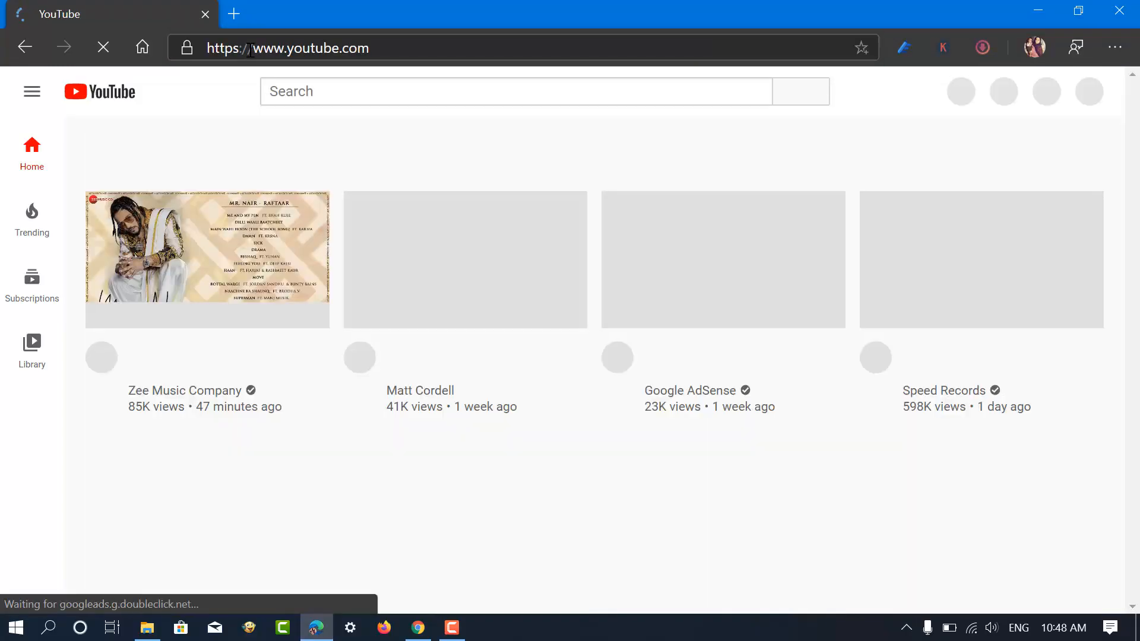
pyautogui.moveTo(947, 91)
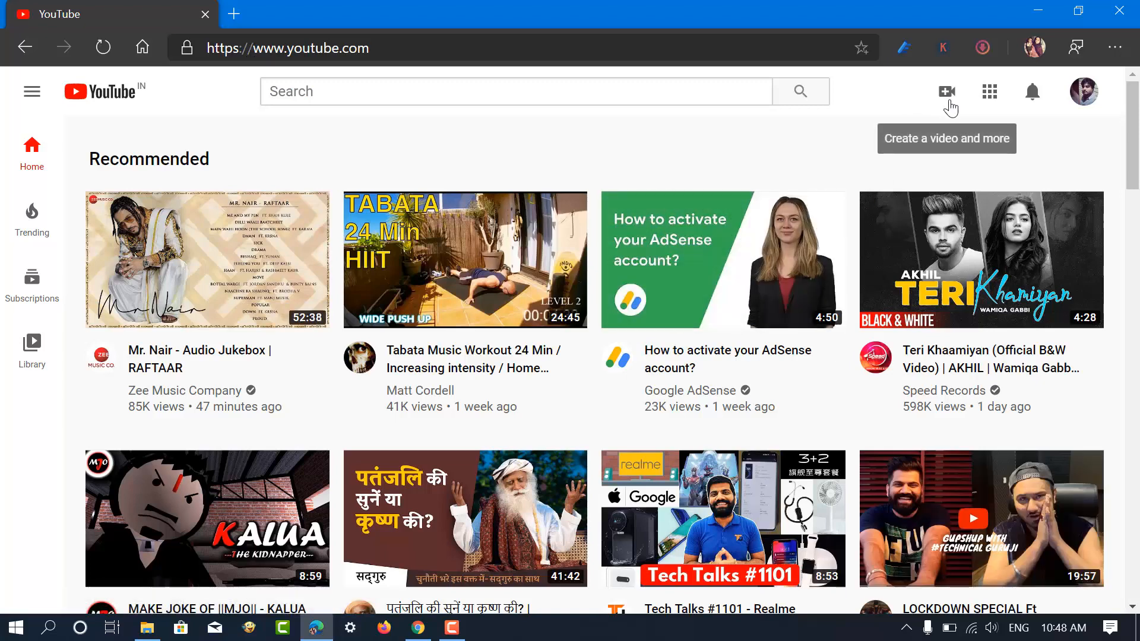
pyautogui.click(946, 91)
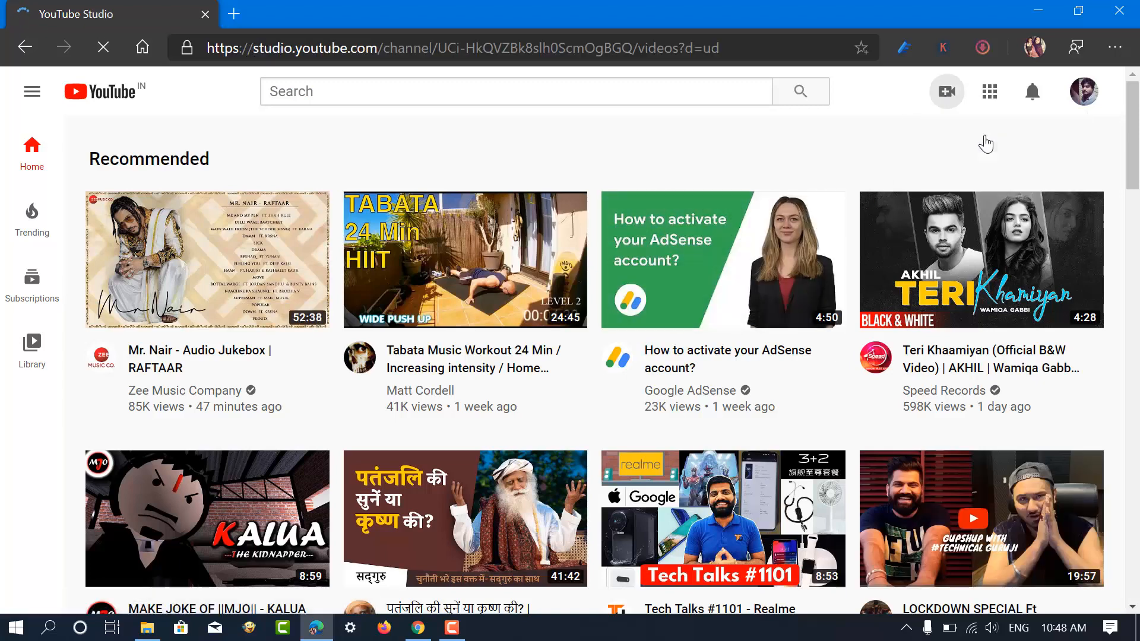
# Upload the Test Video file from the Desktop.
pyautogui.click(946, 91)
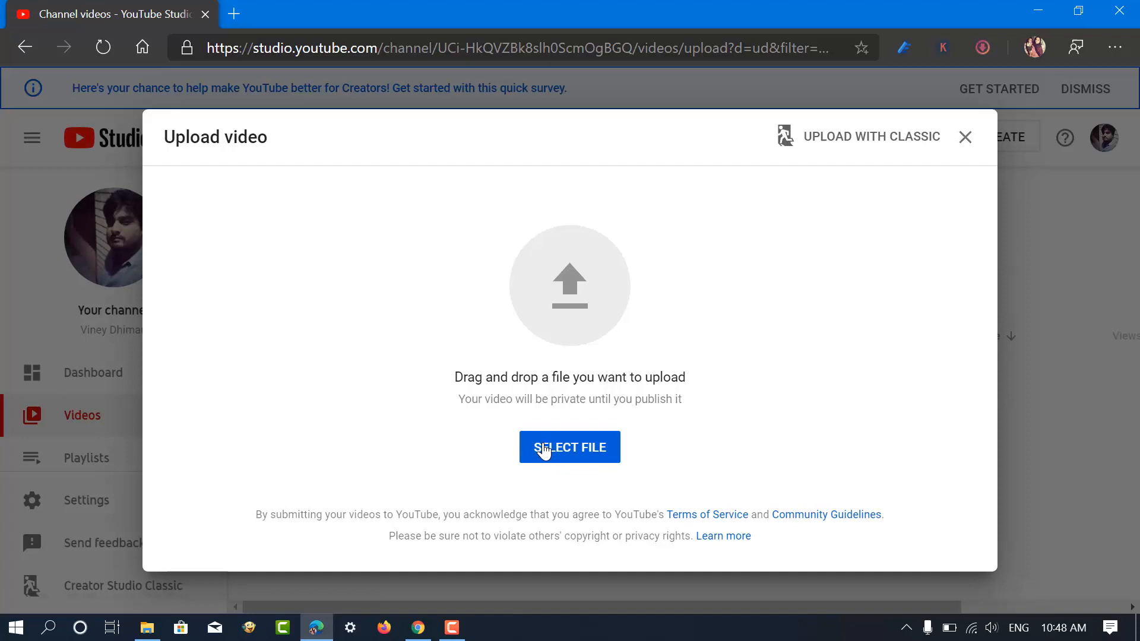
pyautogui.click(569, 448)
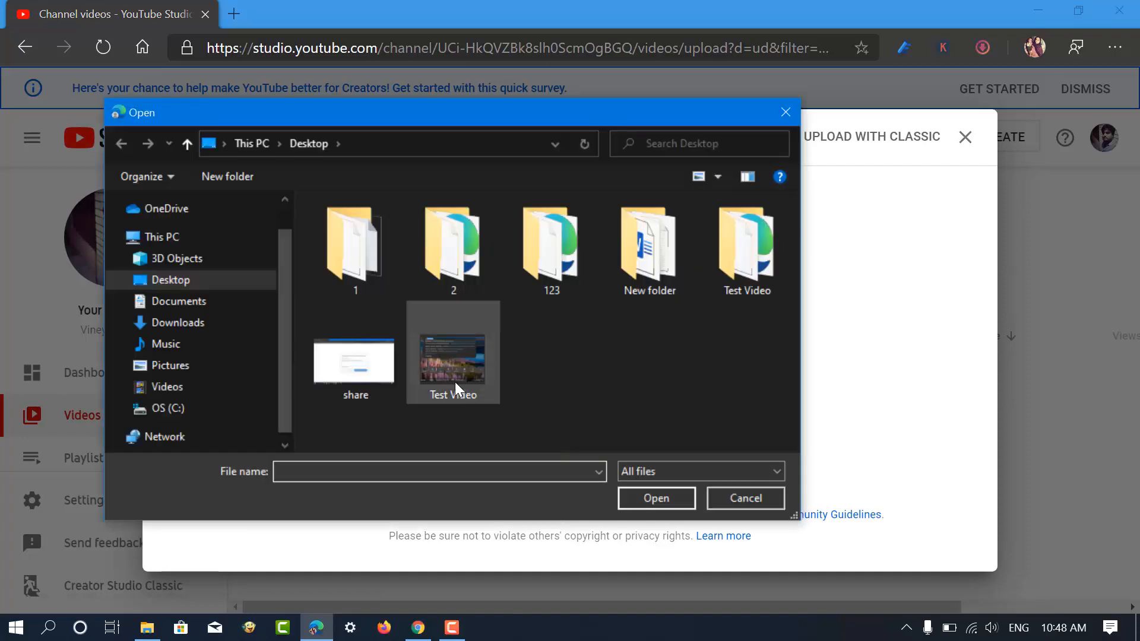
pyautogui.doubleClick(452, 364)
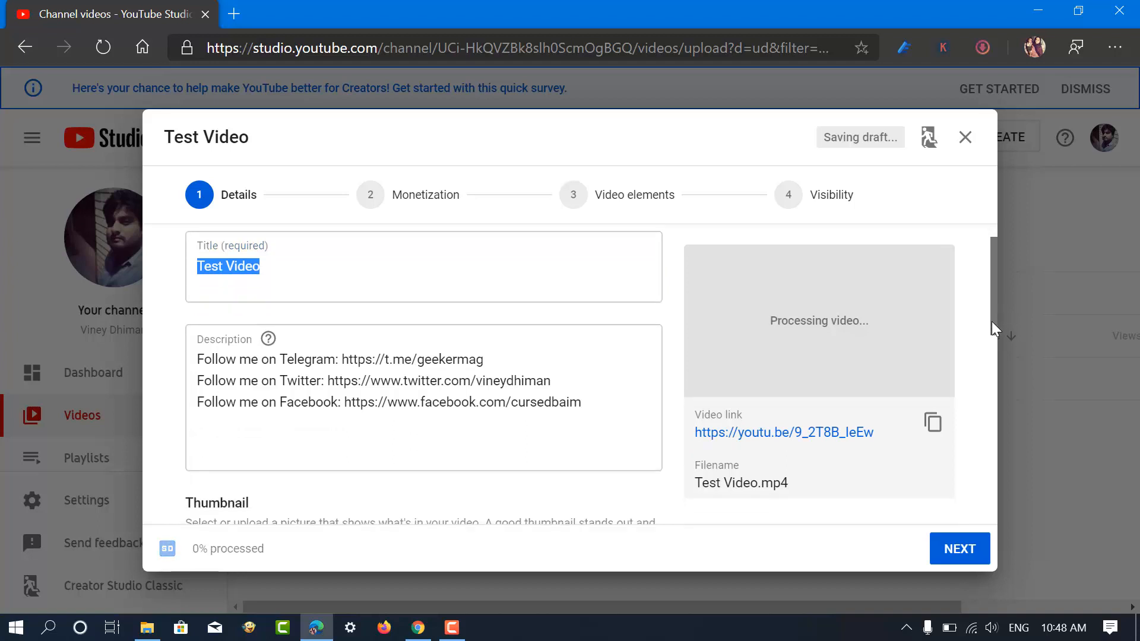
# Add the video to the YouTube playlist and choose an auto-generated thumbnail.
pyautogui.scroll(-3)
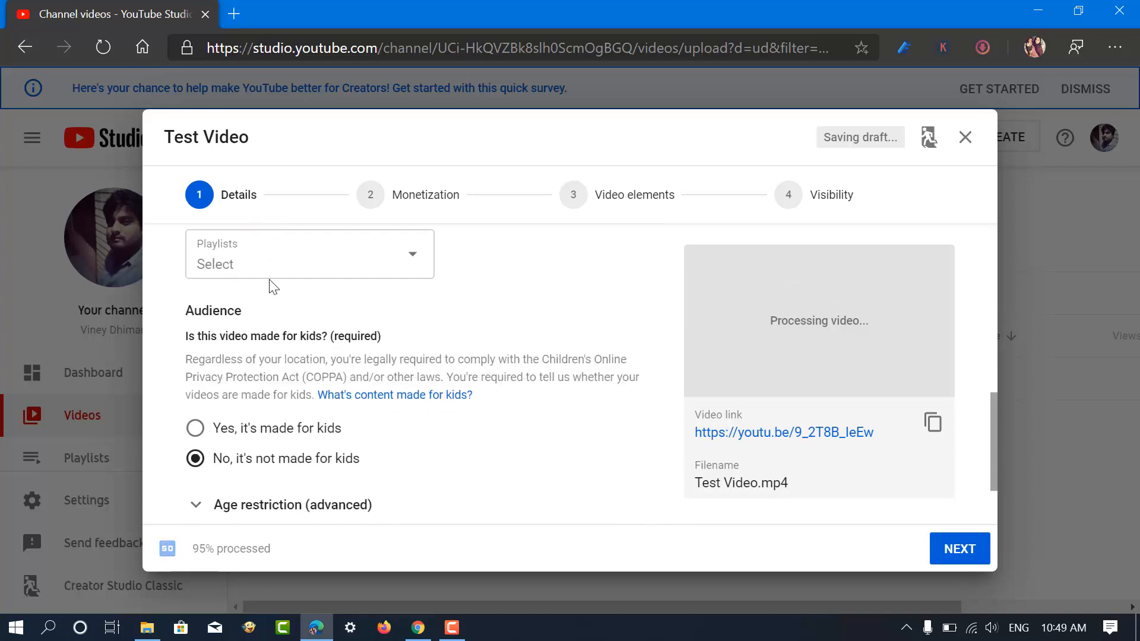
pyautogui.click(309, 254)
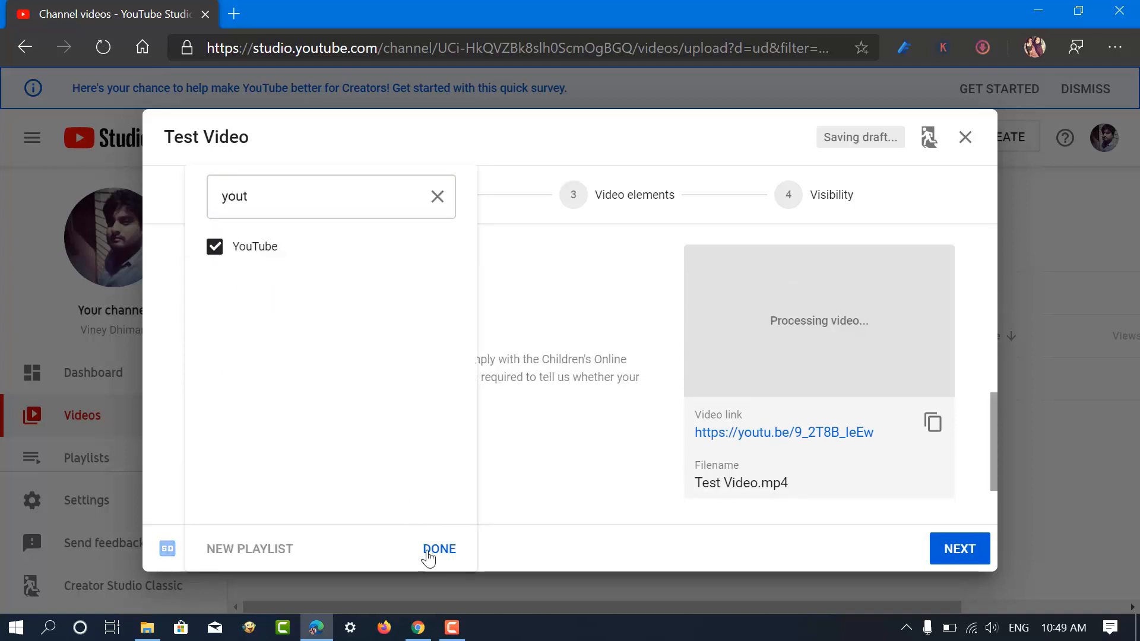
pyautogui.click(440, 549)
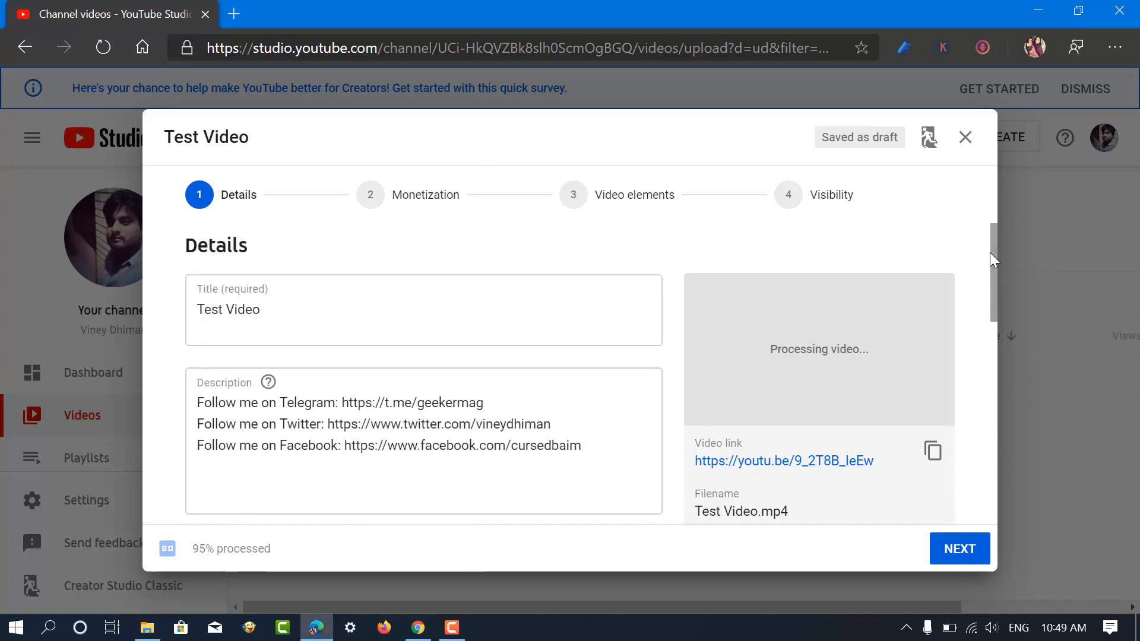
pyautogui.scroll(-3)
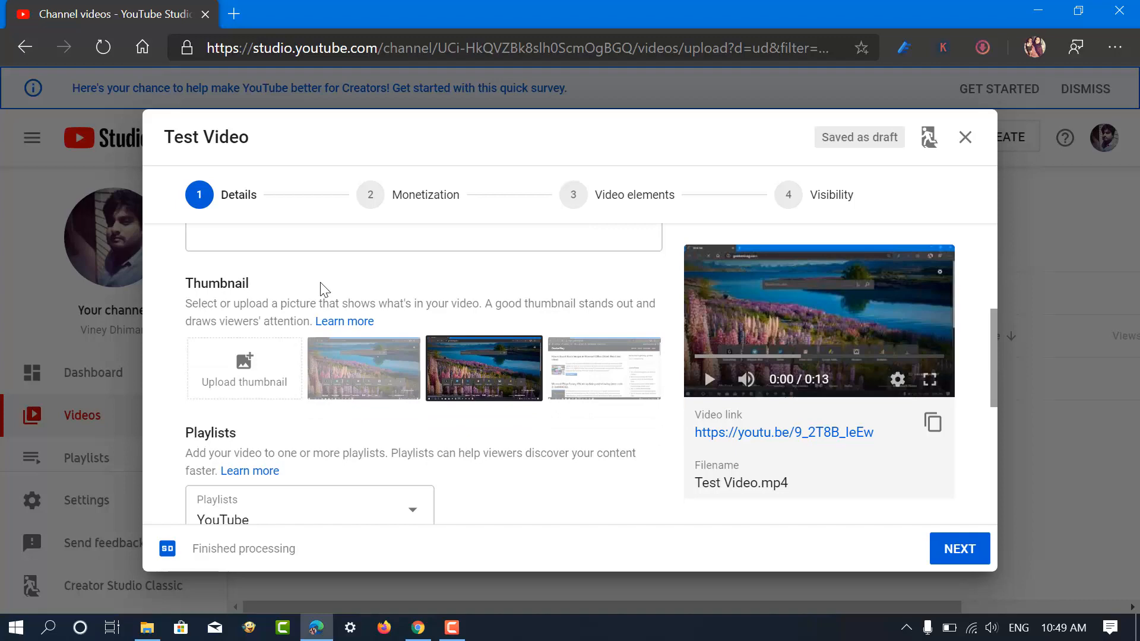
pyautogui.click(243, 368)
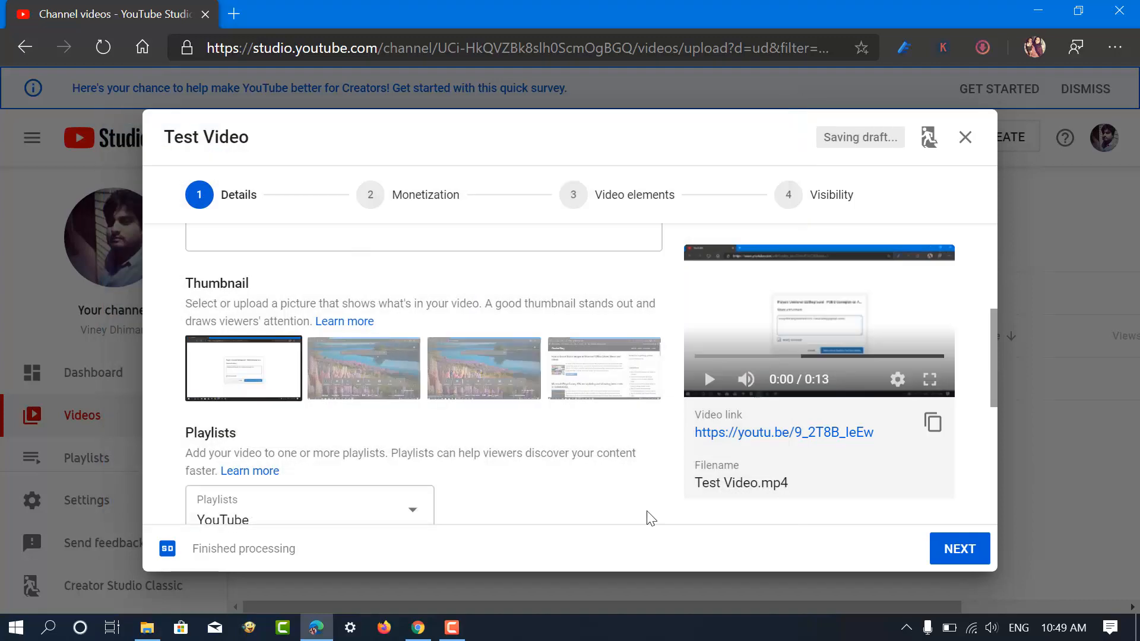
# Advance to Visibility, set Test Video to Private and save the upload.
pyautogui.click(960, 548)
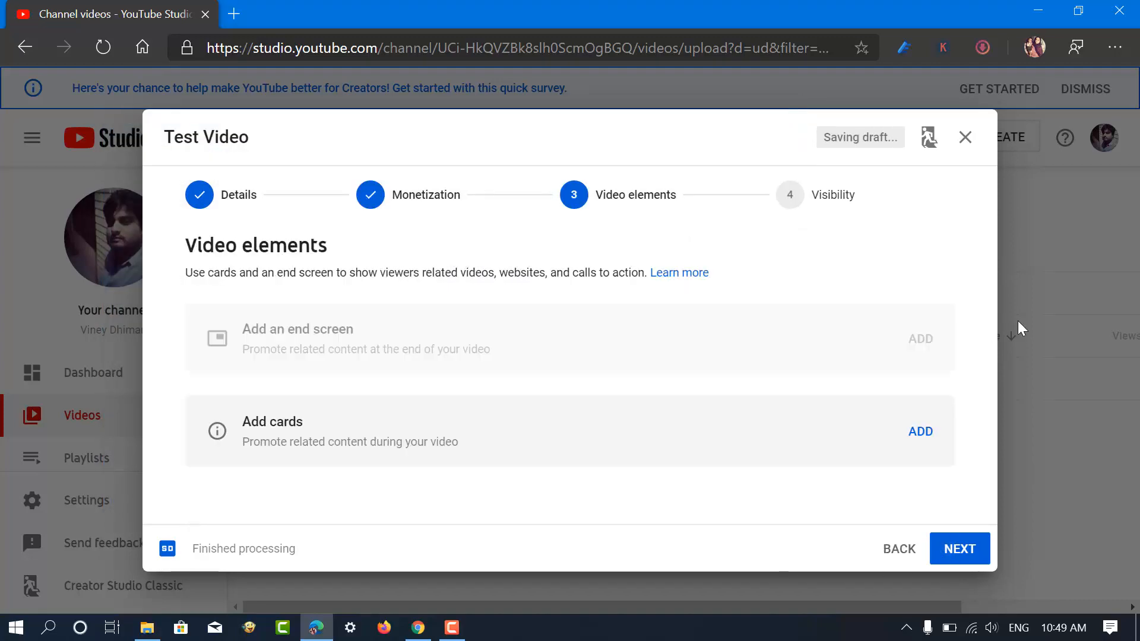
pyautogui.click(958, 548)
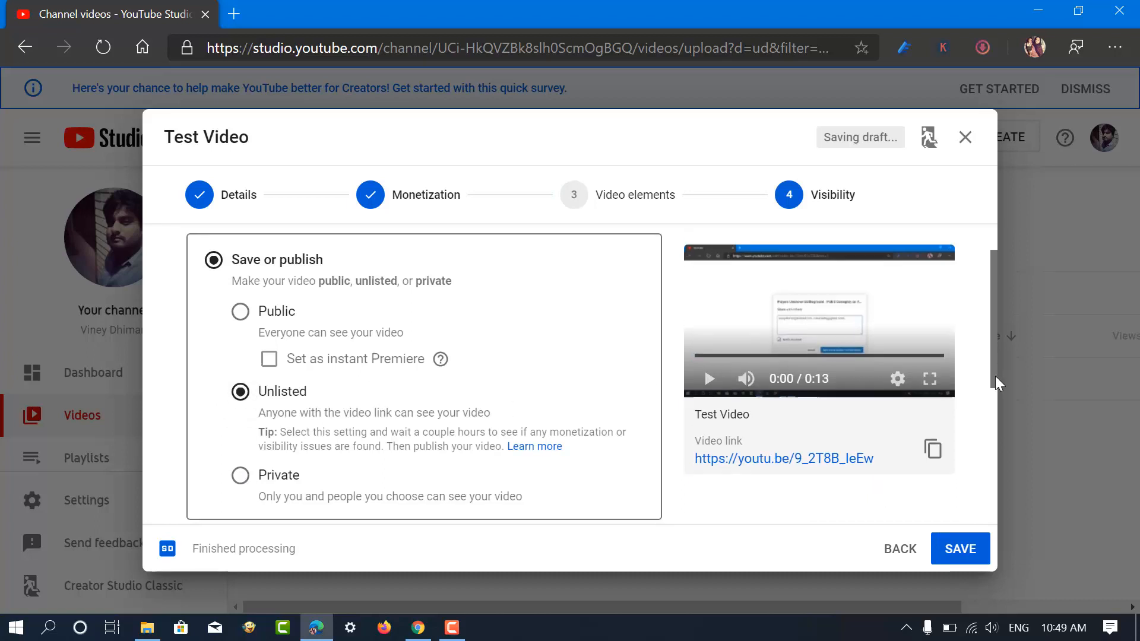
pyautogui.scroll(-3)
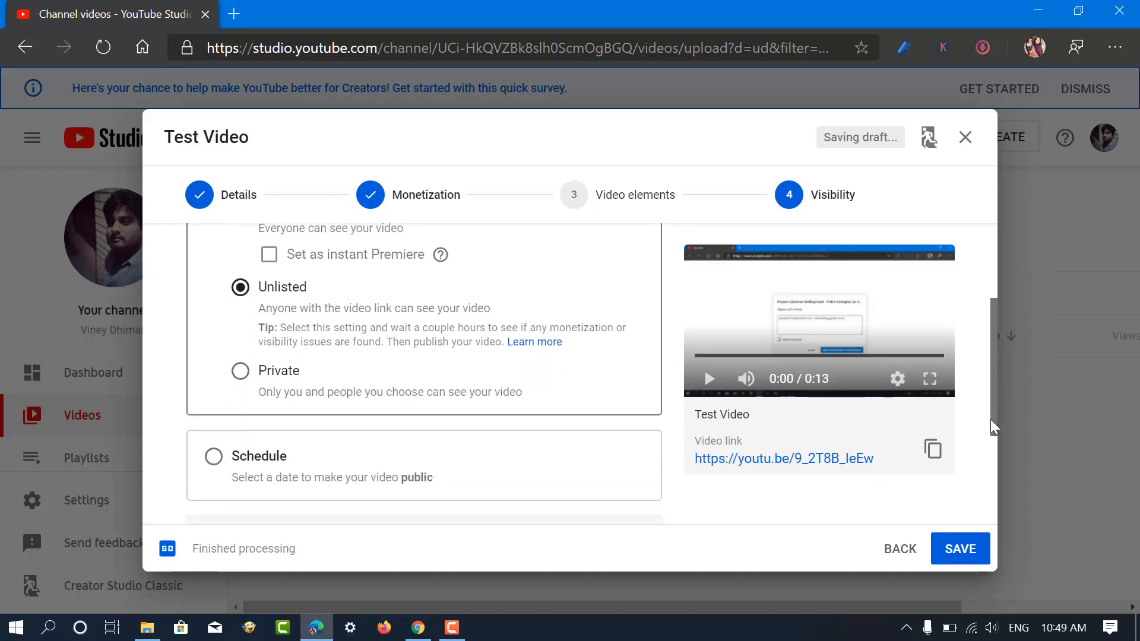
pyautogui.click(240, 369)
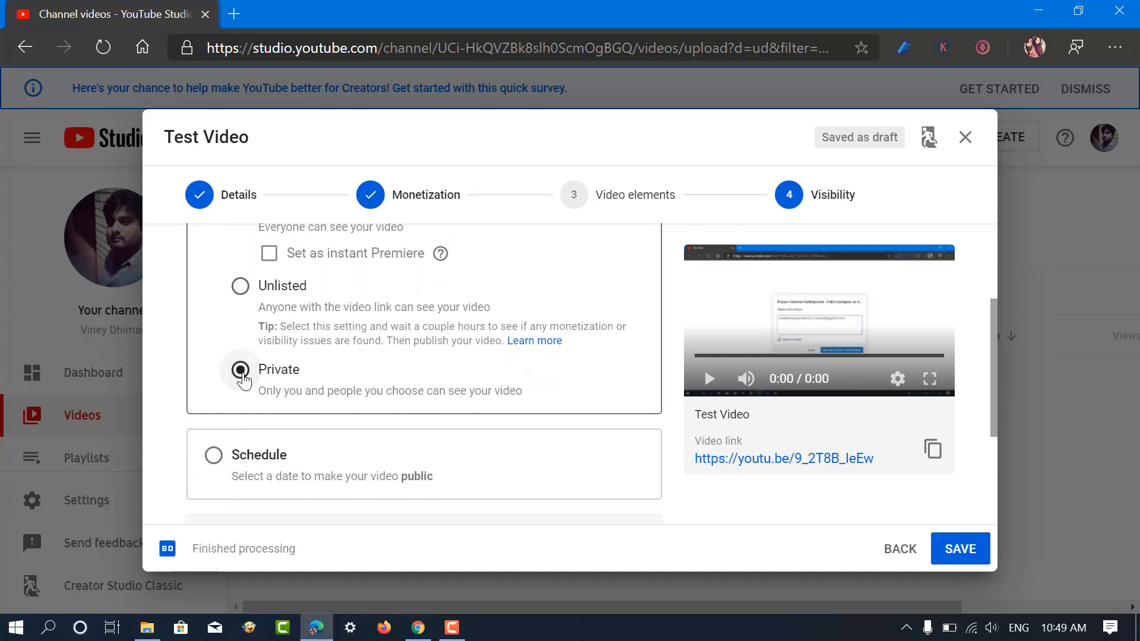
pyautogui.click(959, 549)
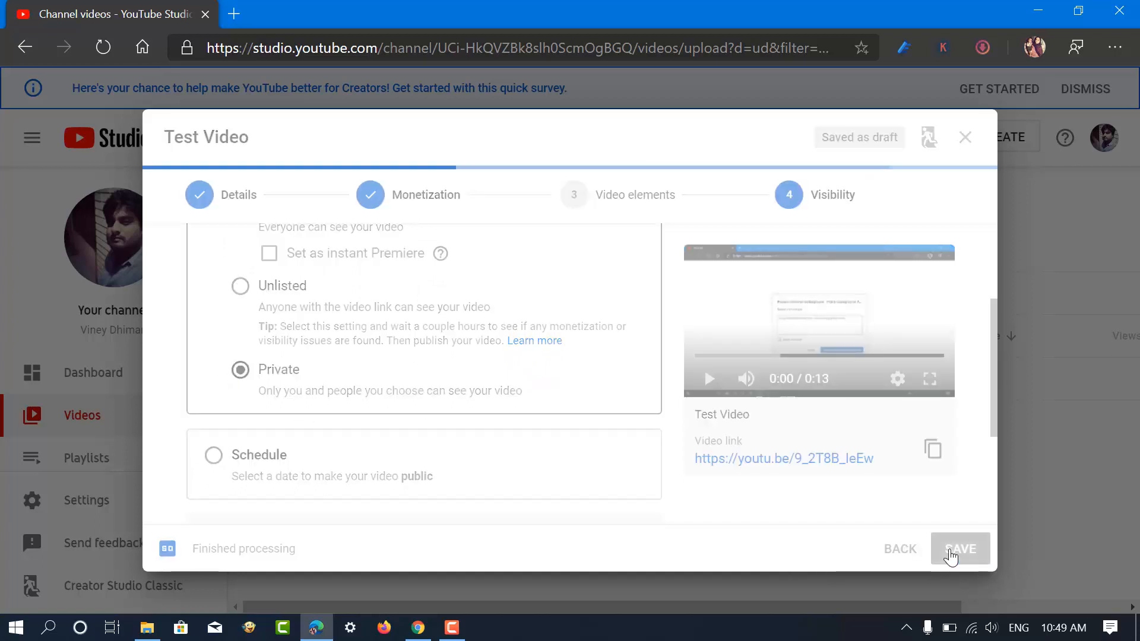
pyautogui.click(959, 548)
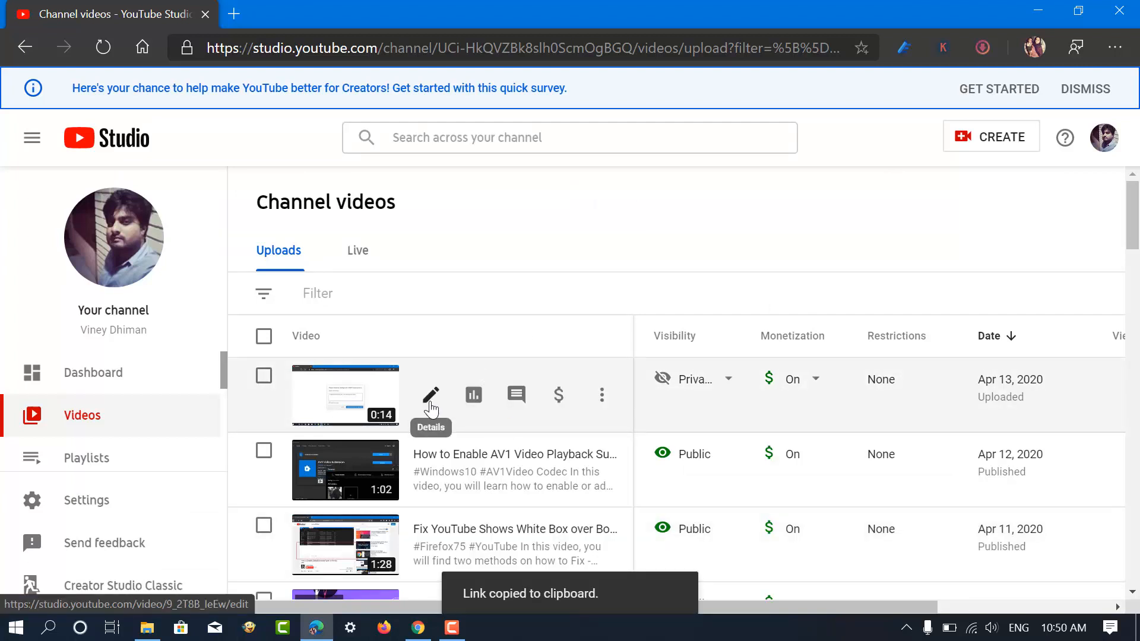
# From Test Video's details page, choose Share privately in the three-dot menu.
pyautogui.click(430, 394)
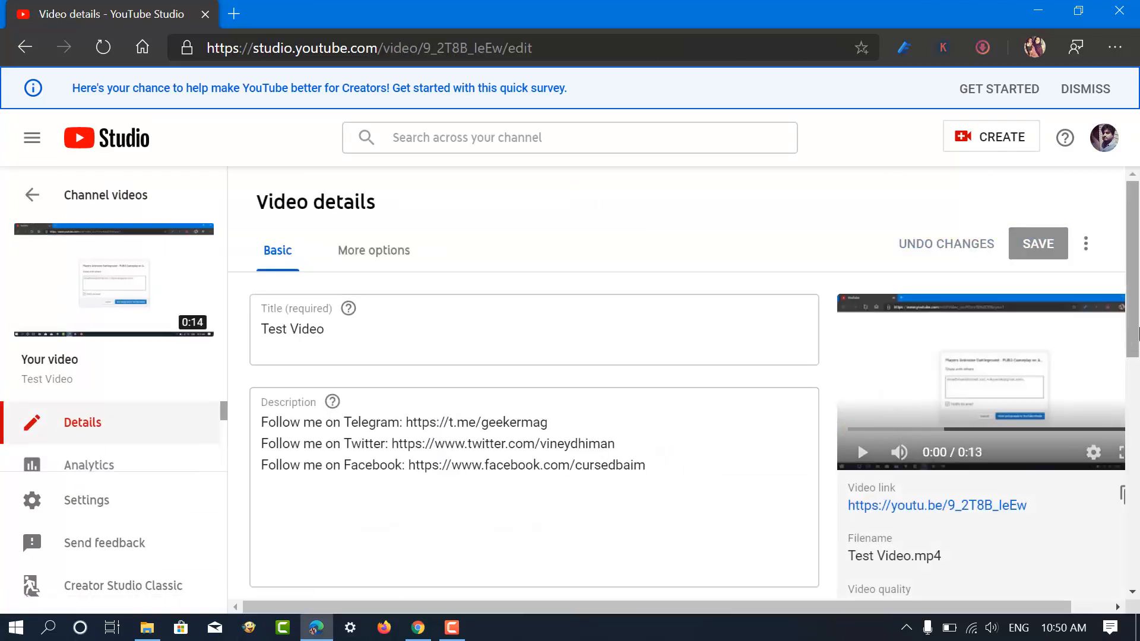
pyautogui.scroll(-3)
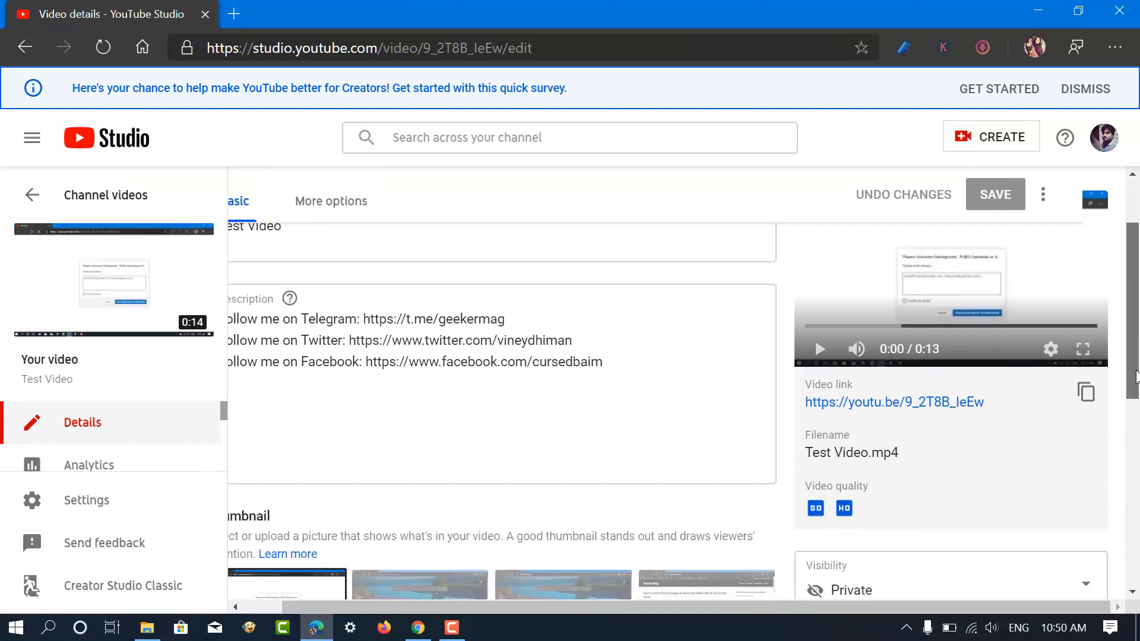
pyautogui.scroll(-3)
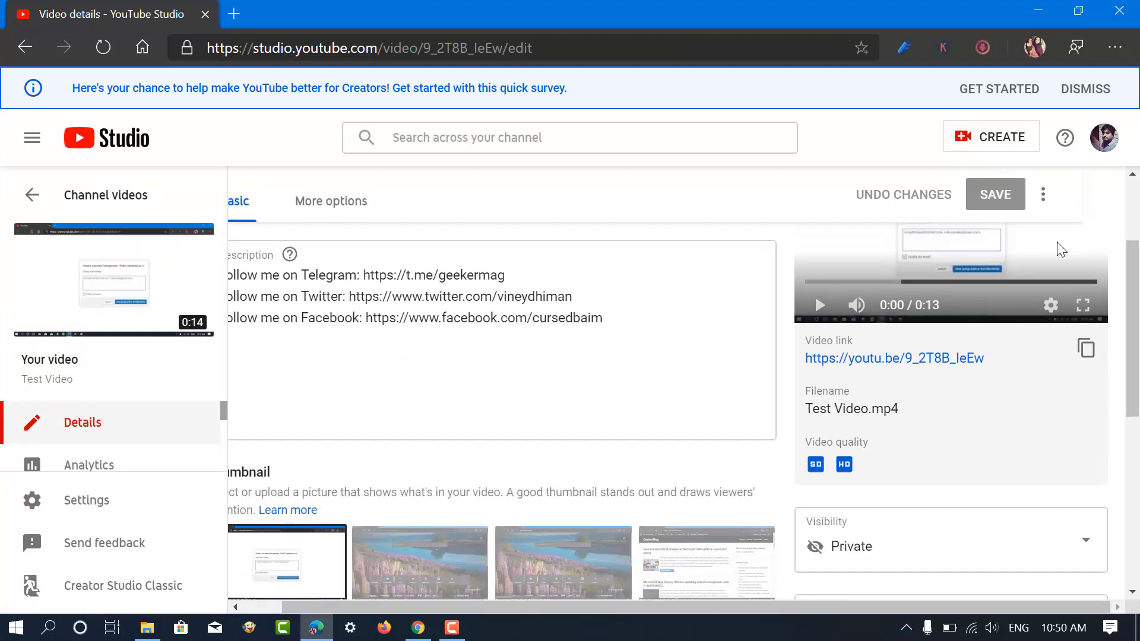
pyautogui.click(1042, 194)
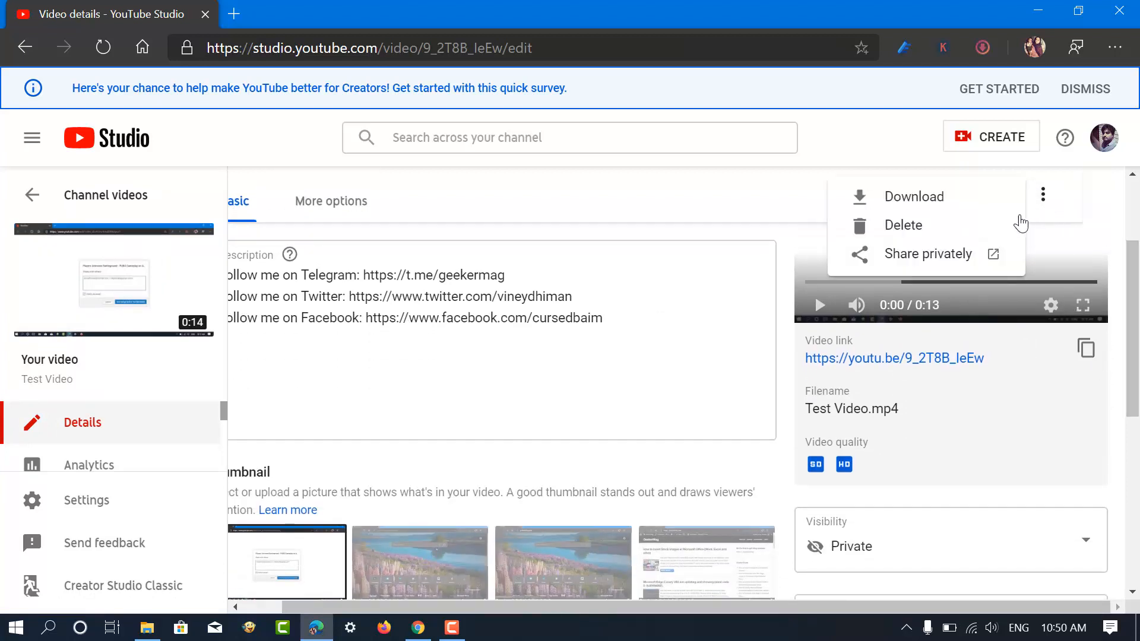
pyautogui.click(927, 253)
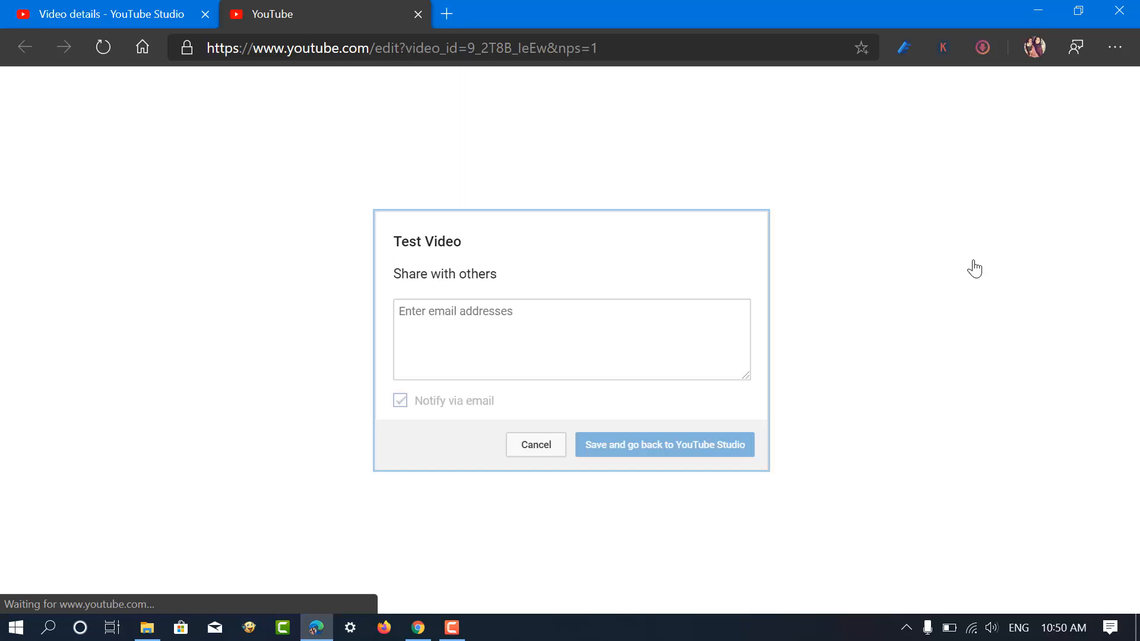
# Add two suggested email recipients with Notify via email on and save the share.
pyautogui.write('vikasve')
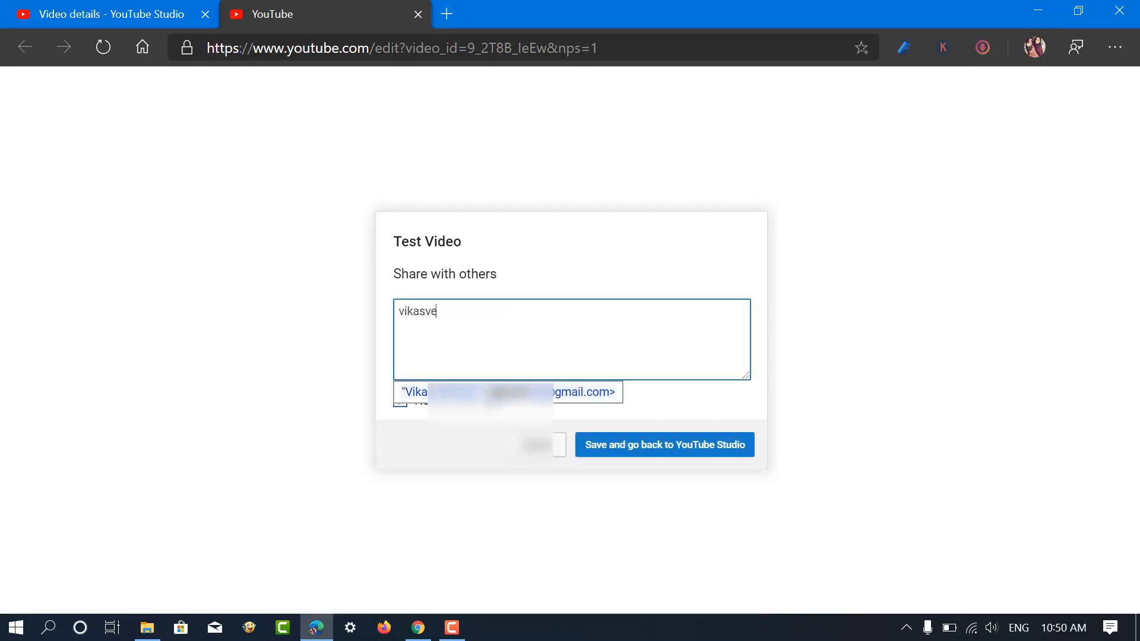
pyautogui.click(507, 392)
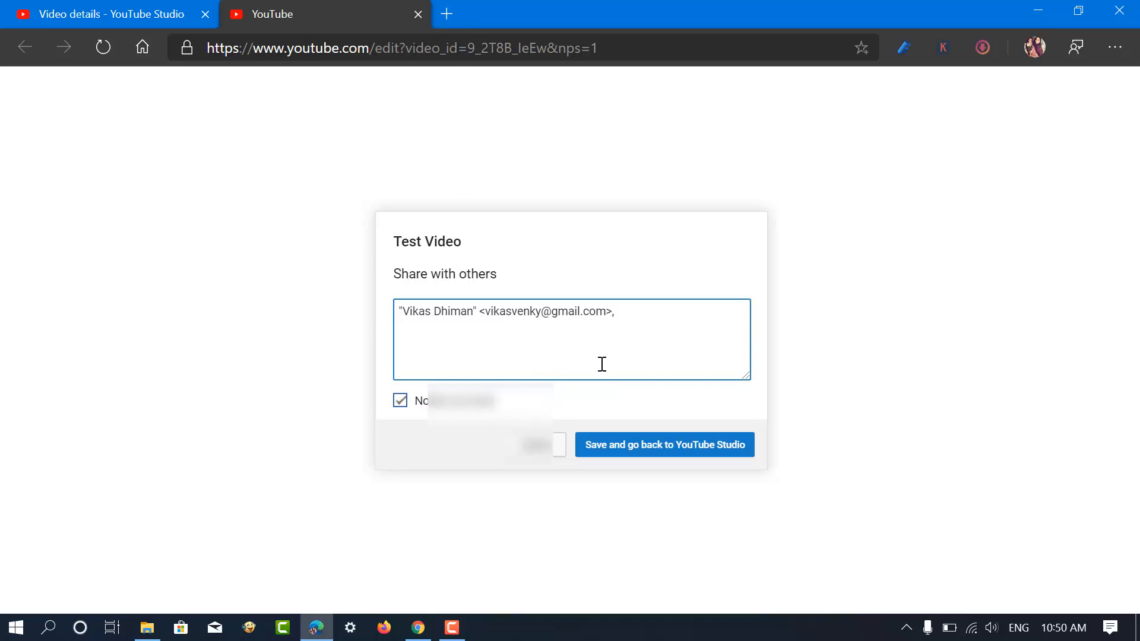
pyautogui.write('viney')
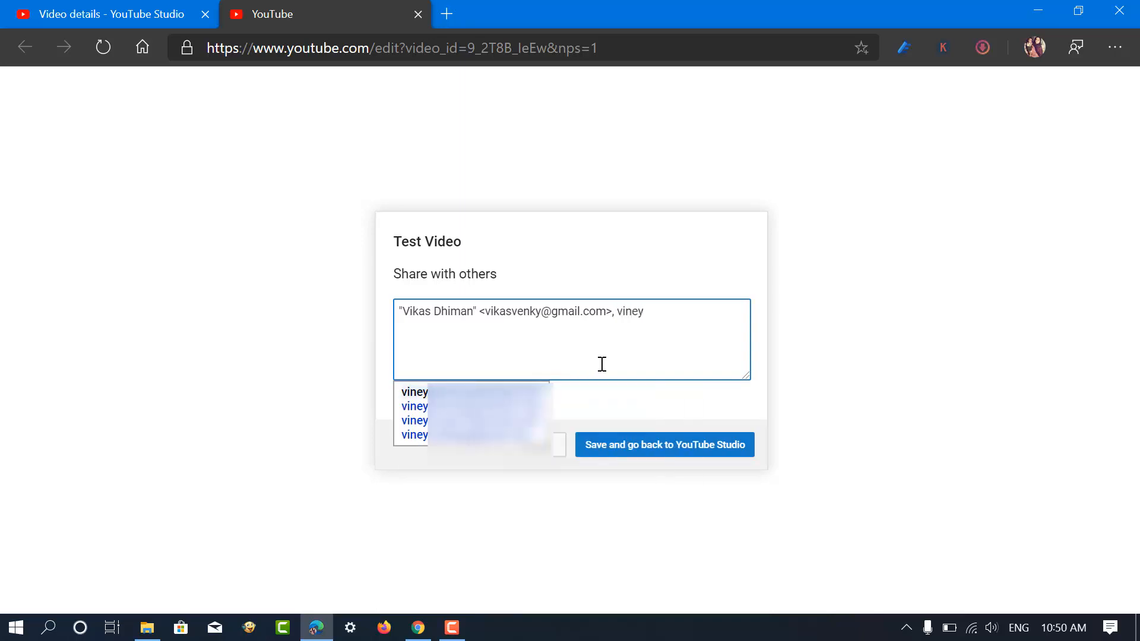
pyautogui.click(413, 392)
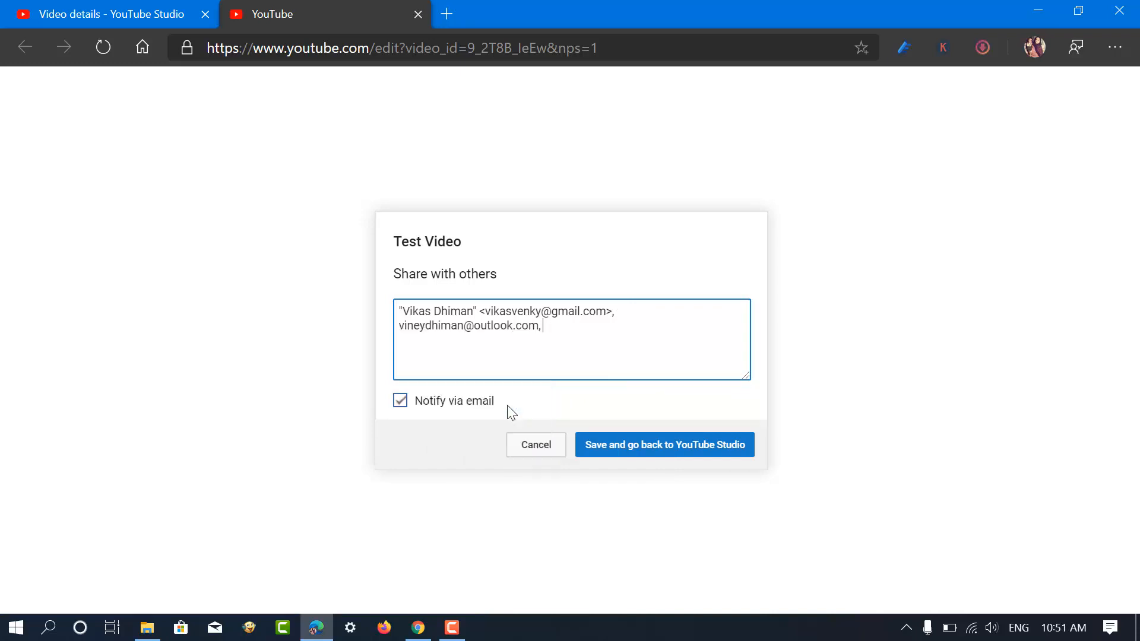
pyautogui.moveTo(663, 443)
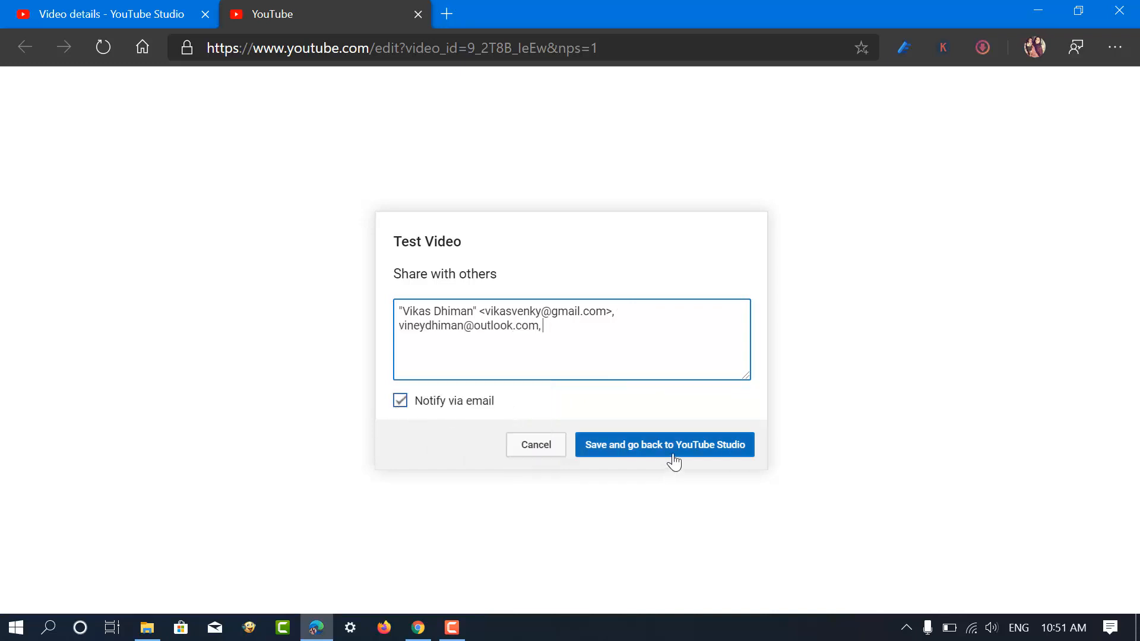
pyautogui.click(662, 444)
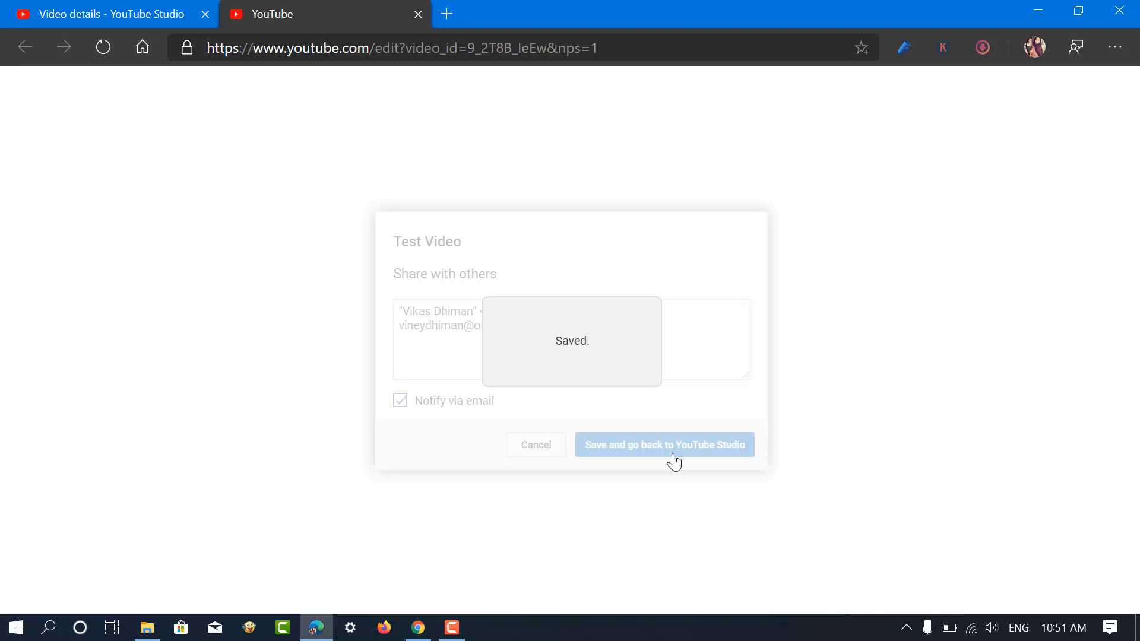
pyautogui.click(662, 443)
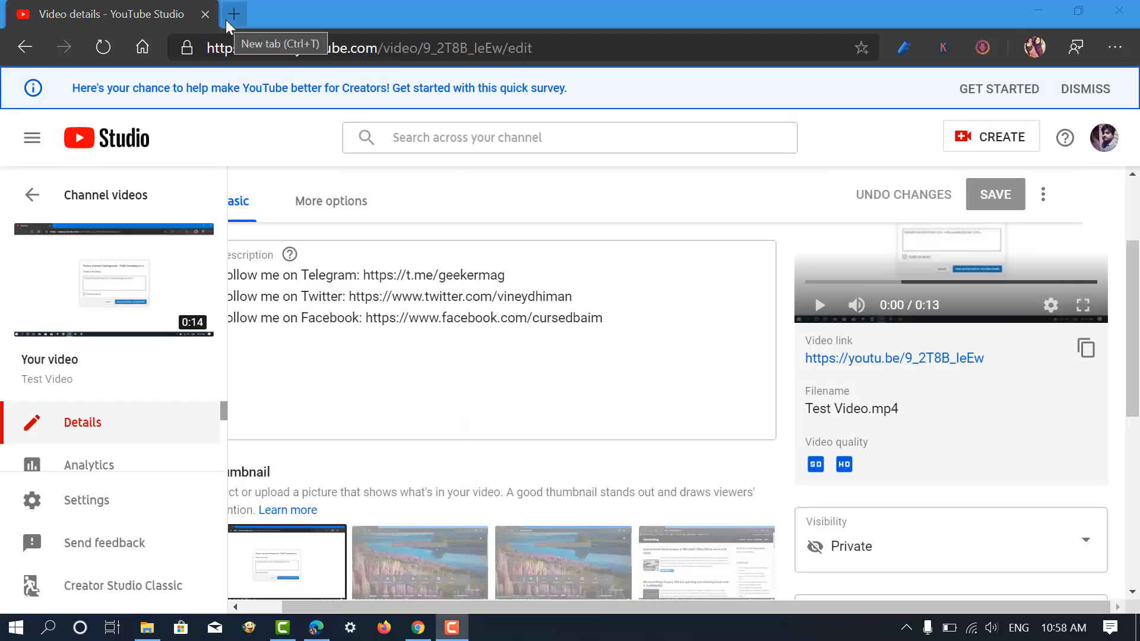
# In a new tab, open the Outlook inbox email announcing YouTube sent you a video.
pyautogui.click(234, 15)
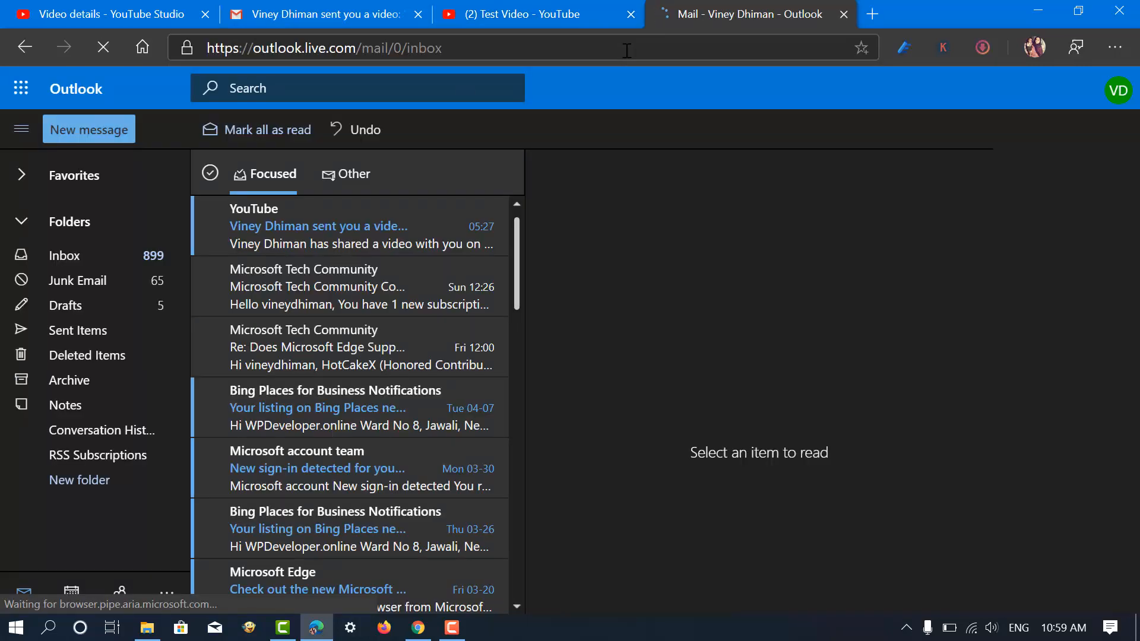
pyautogui.click(327, 226)
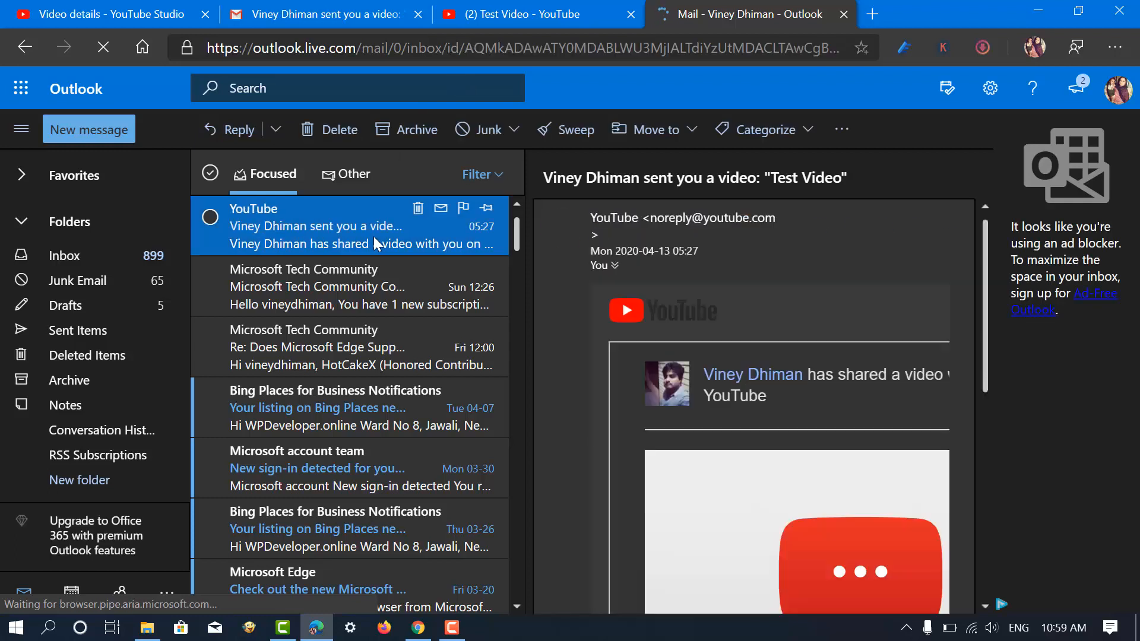
pyautogui.scroll(-3)
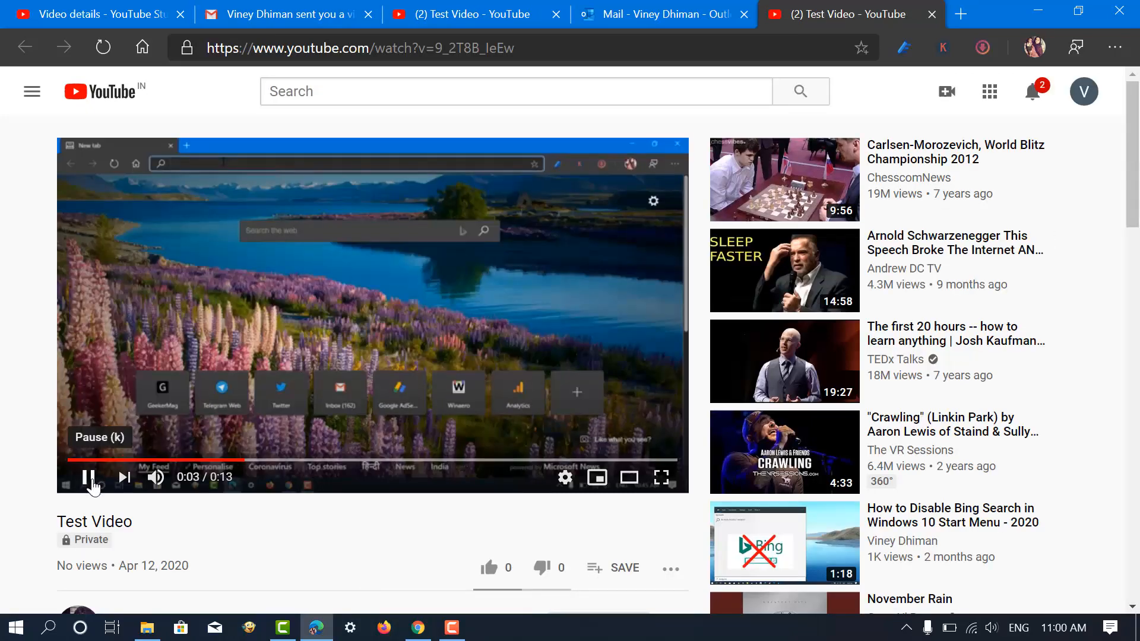
# Pause the shared Test Video a few seconds into playback.
pyautogui.click(89, 477)
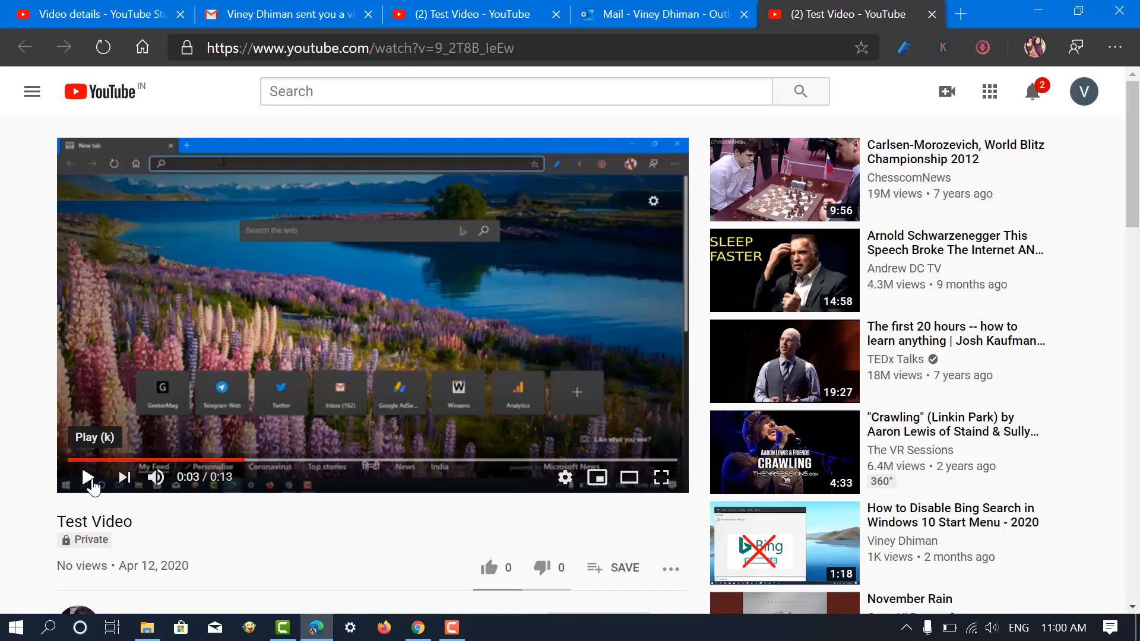